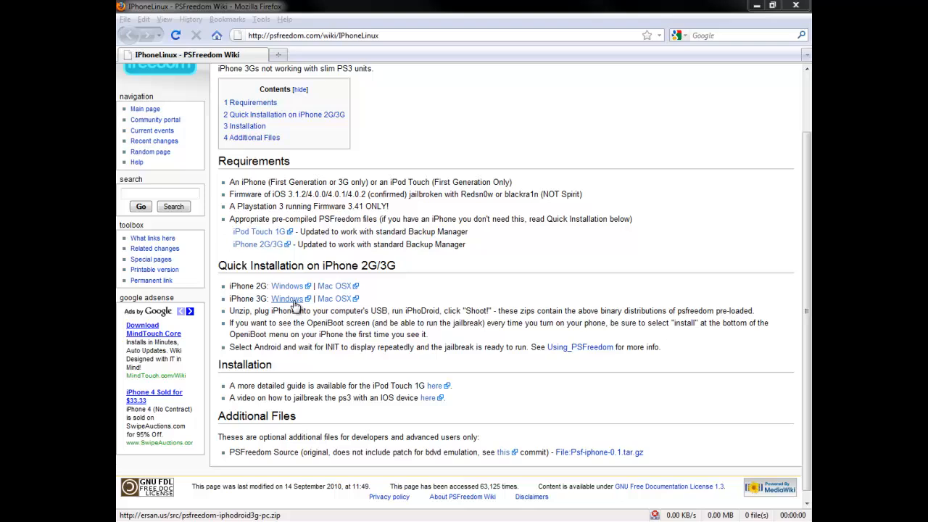
Step: Download the iPhone 3G Windows build of iPhoDroid and save the zip to the Desktop
{"action": "left_click", "coordinate": [287, 299]}
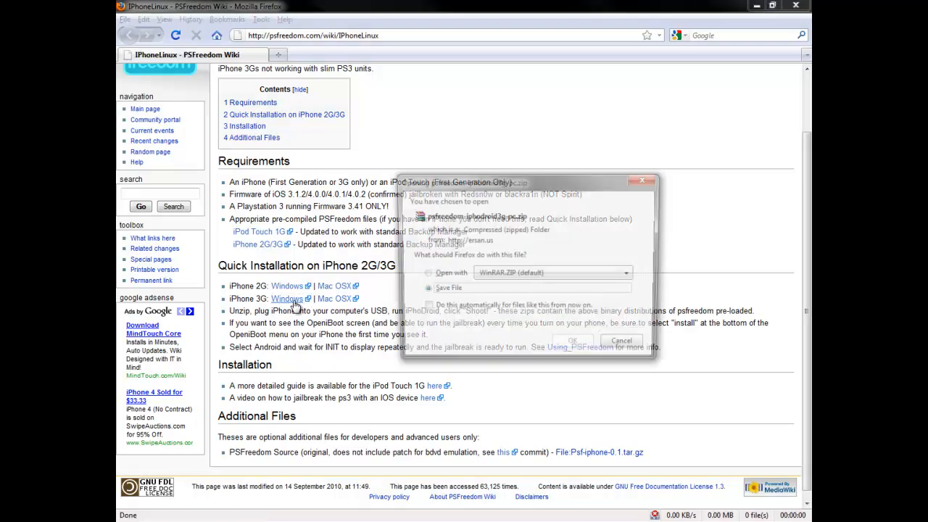
{"action": "left_click", "coordinate": [571, 341]}
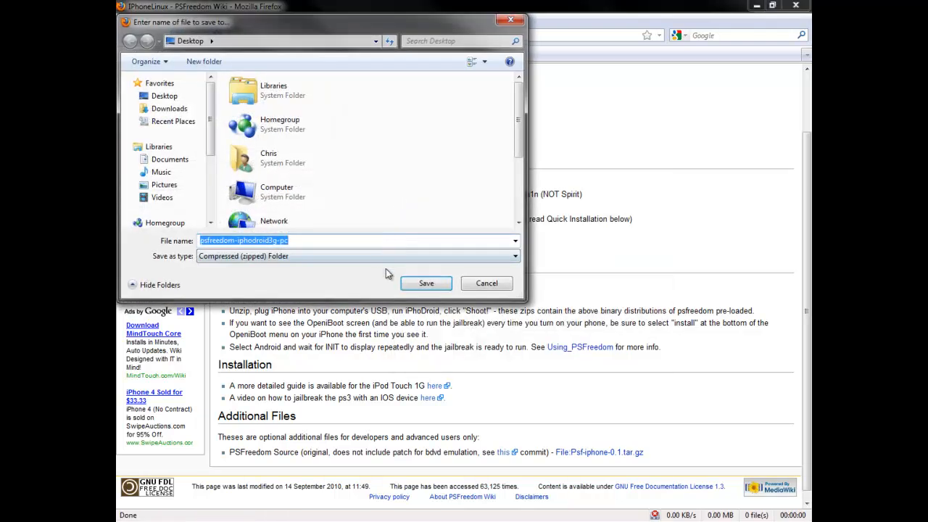
{"action": "left_click", "coordinate": [426, 282]}
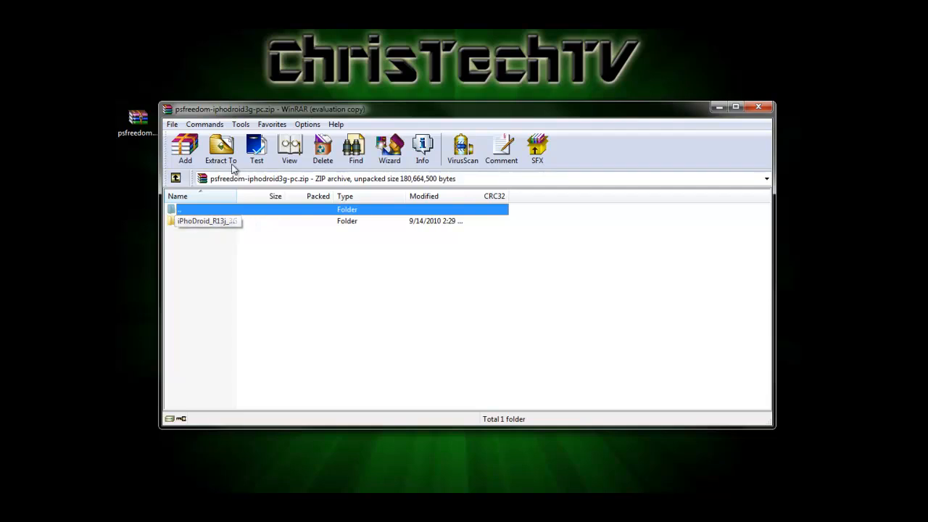
Step: Extract the iPhoDroid folder from the downloaded zip to the Desktop
{"action": "left_click", "coordinate": [220, 148]}
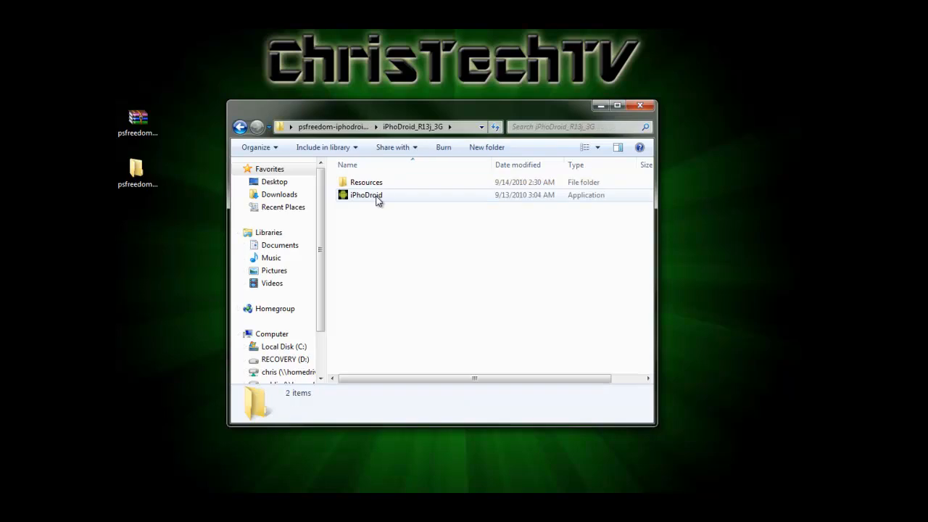
Step: Select the iPhoDroid application inside the extracted iPhoDroid_R13j_3G folder
{"action": "left_click", "coordinate": [365, 195]}
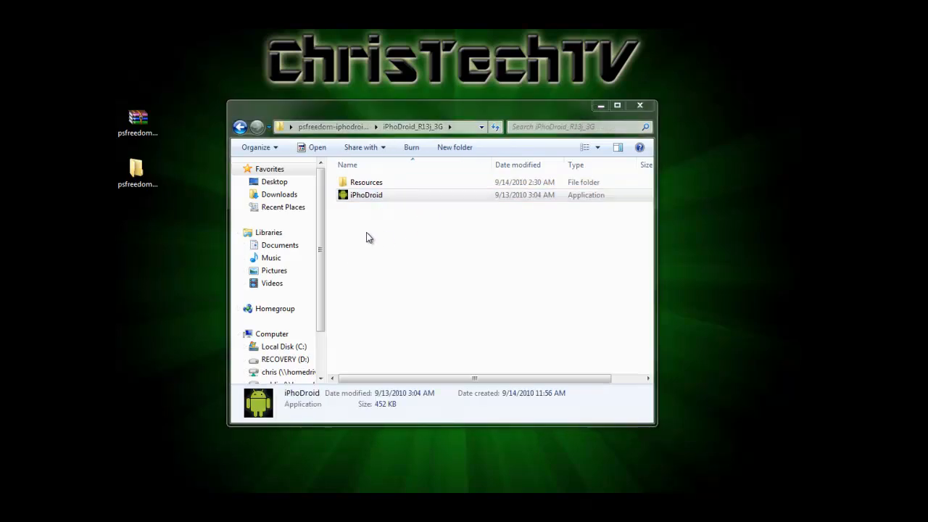
Step: Launch iPhoDroid.exe so its R13 window with the iPhone picture appears
{"action": "double_click", "coordinate": [366, 195]}
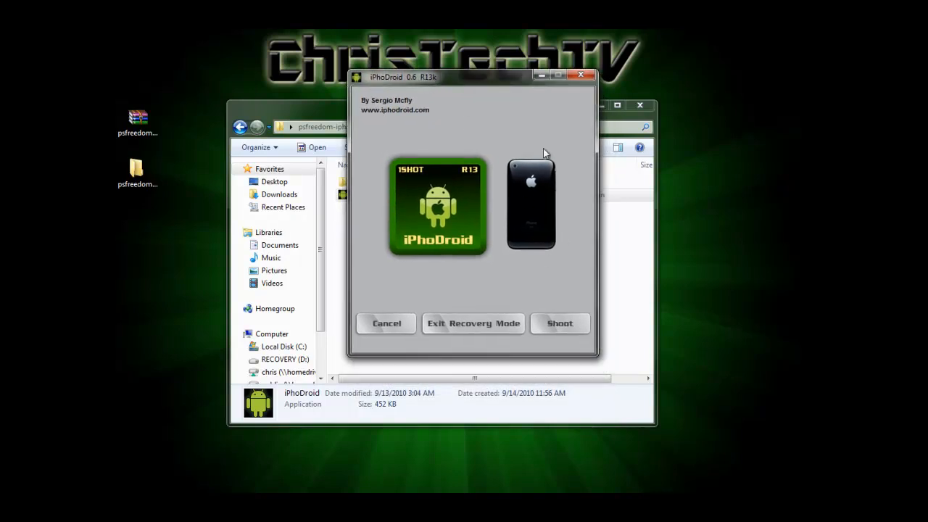
{"action": "mouse_move", "coordinate": [554, 209]}
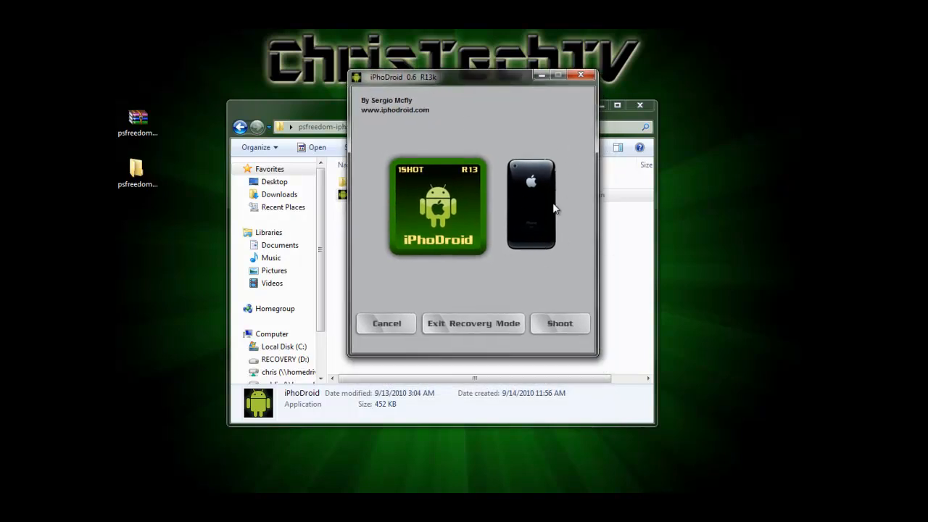
{"action": "mouse_move", "coordinate": [545, 205]}
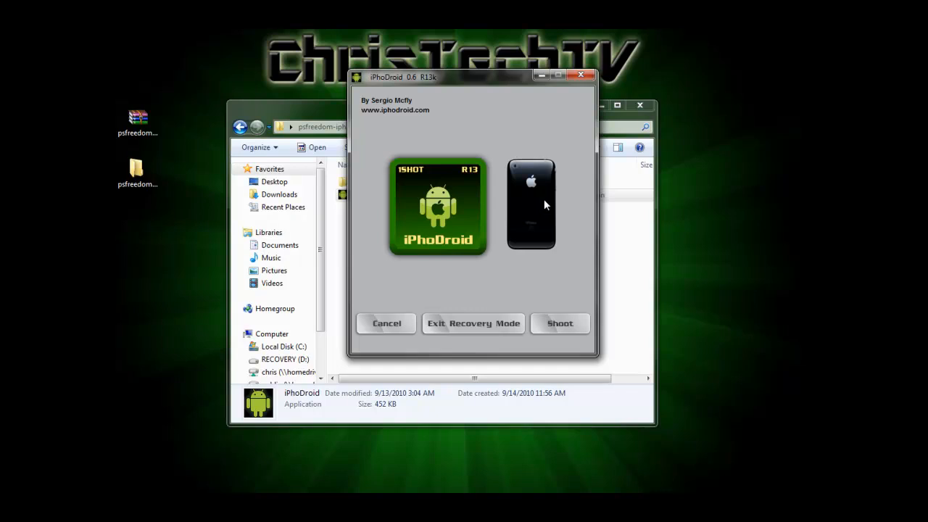